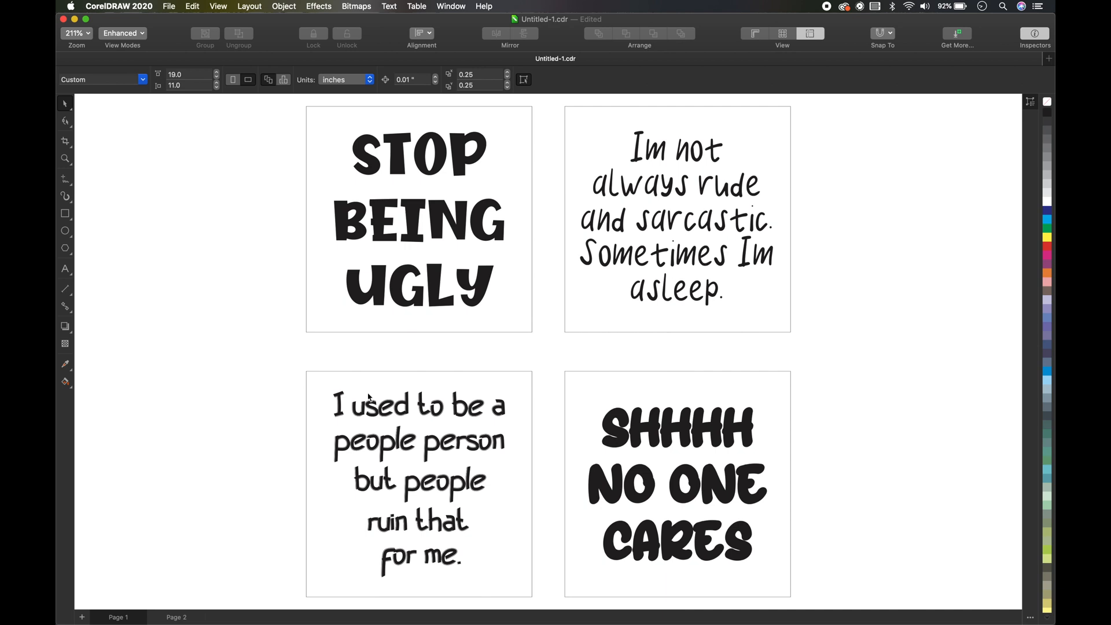
mouse_move(428, 448)
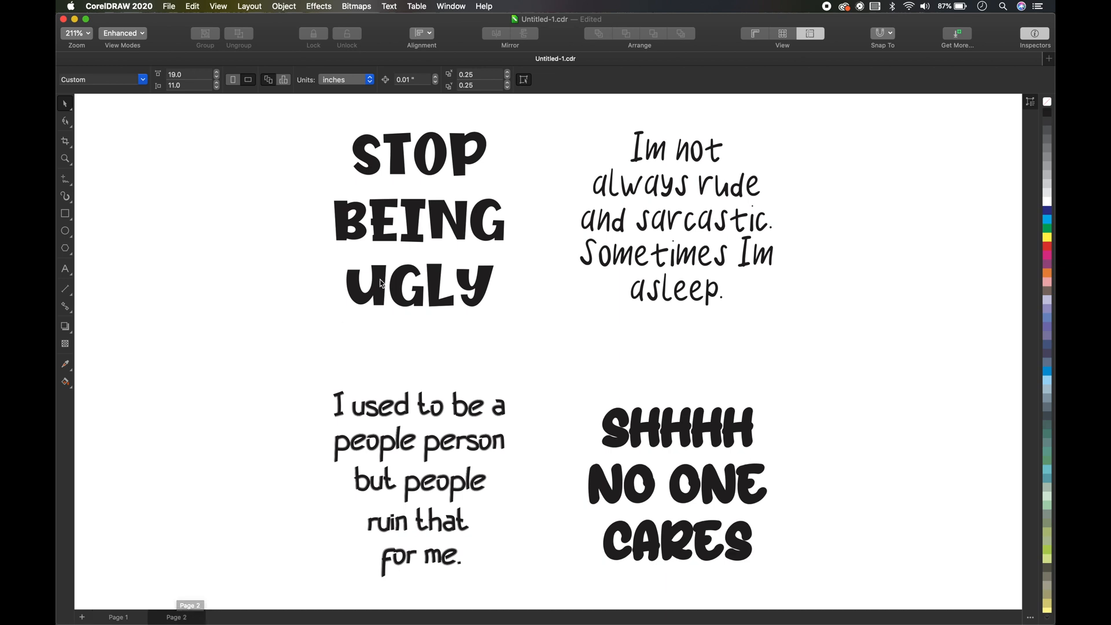
mouse_move(340, 220)
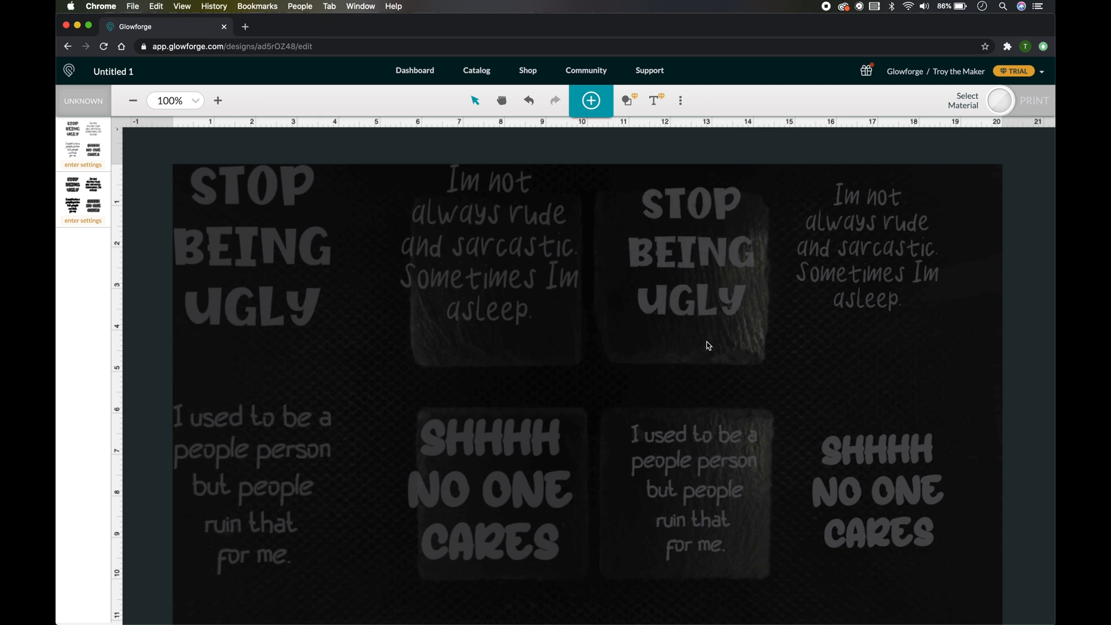
mouse_move(779, 157)
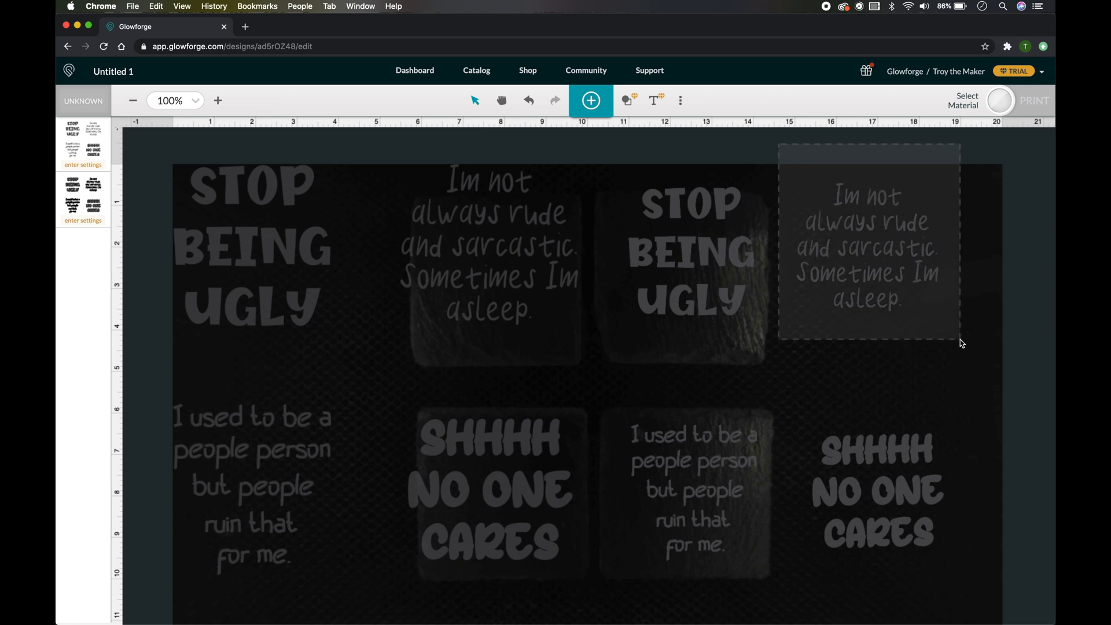
- Move the right-hand 'Im not' quote and the 'STOP BEING UGLY' quote toward the coasters
left_click(866, 244)
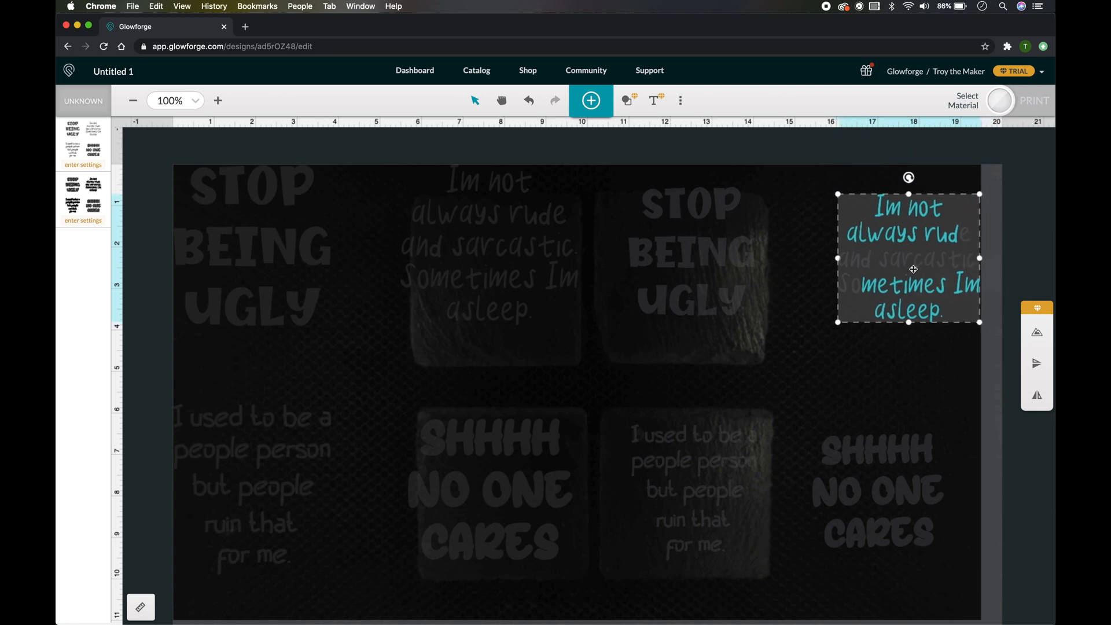
left_click(315, 231)
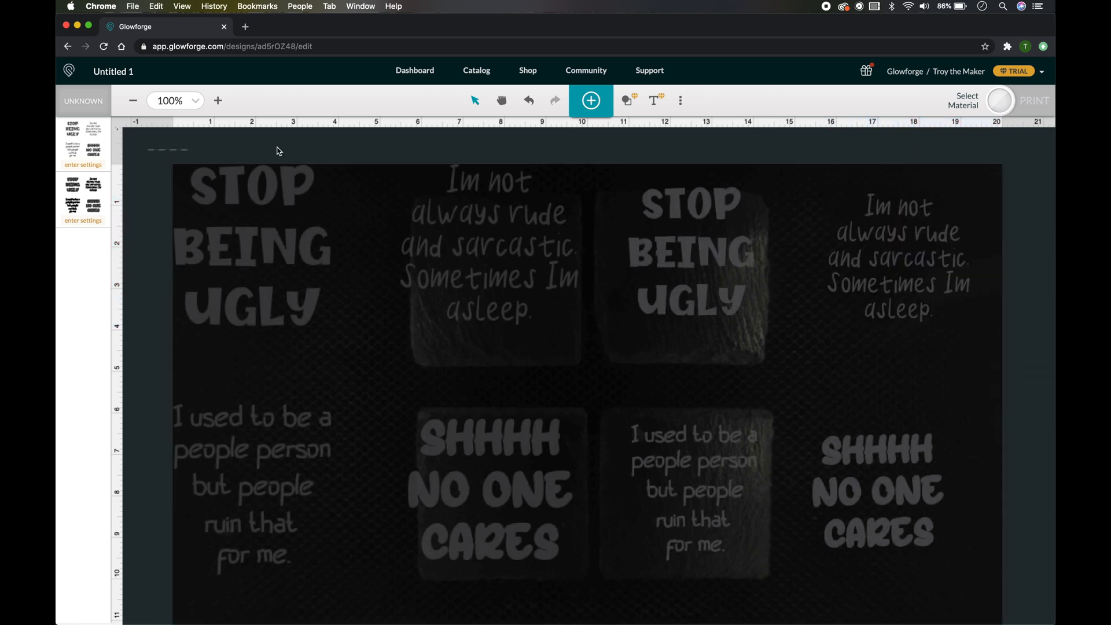
left_click(251, 248)
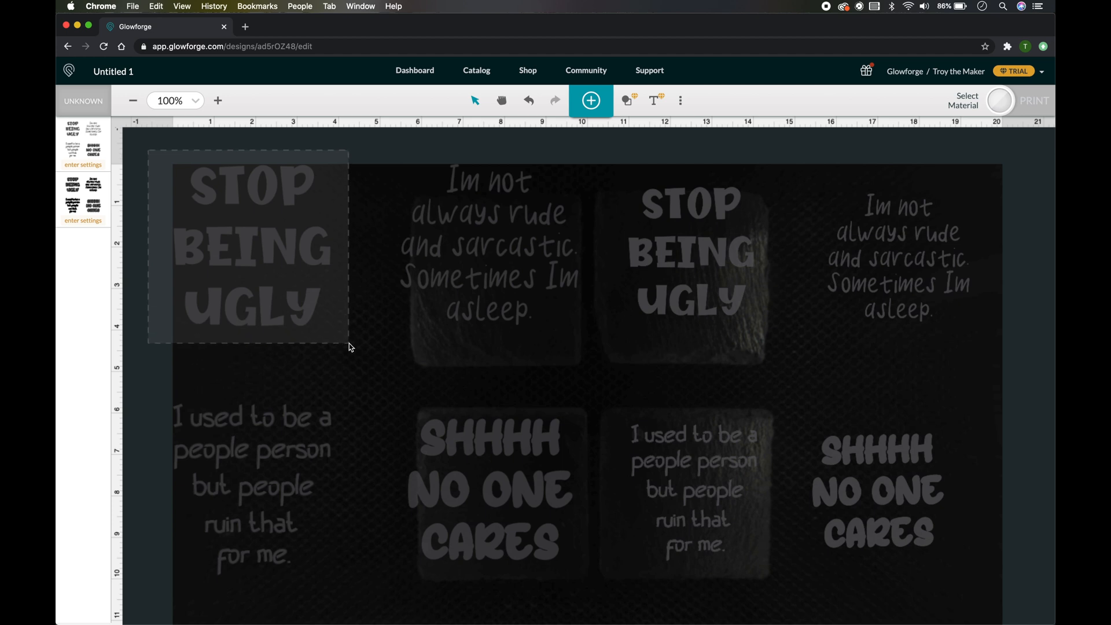
left_click(251, 249)
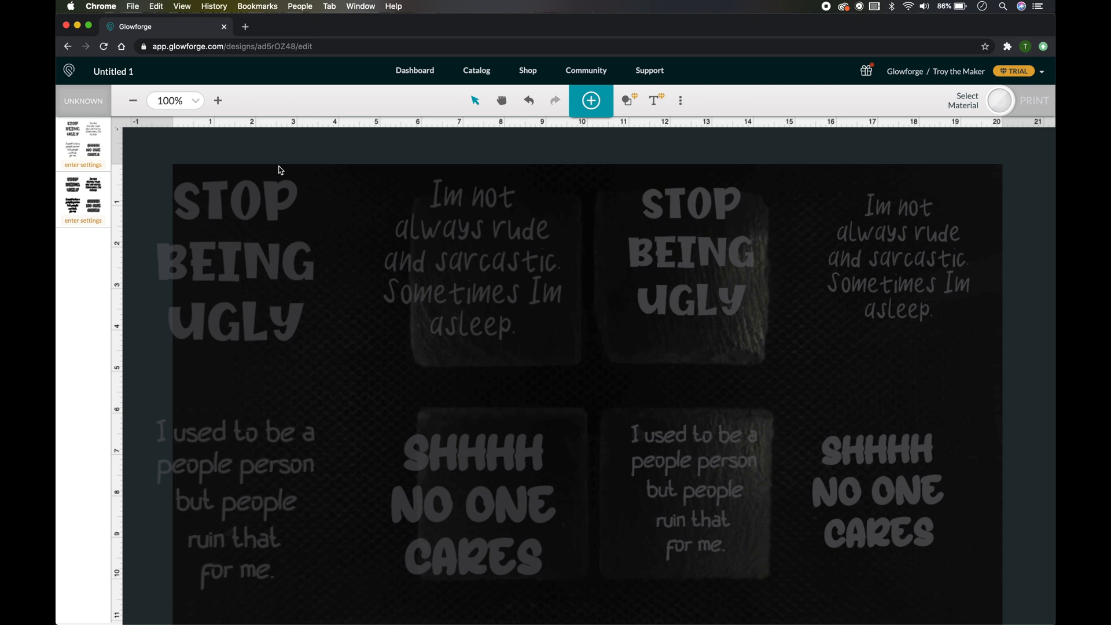
left_click(454, 262)
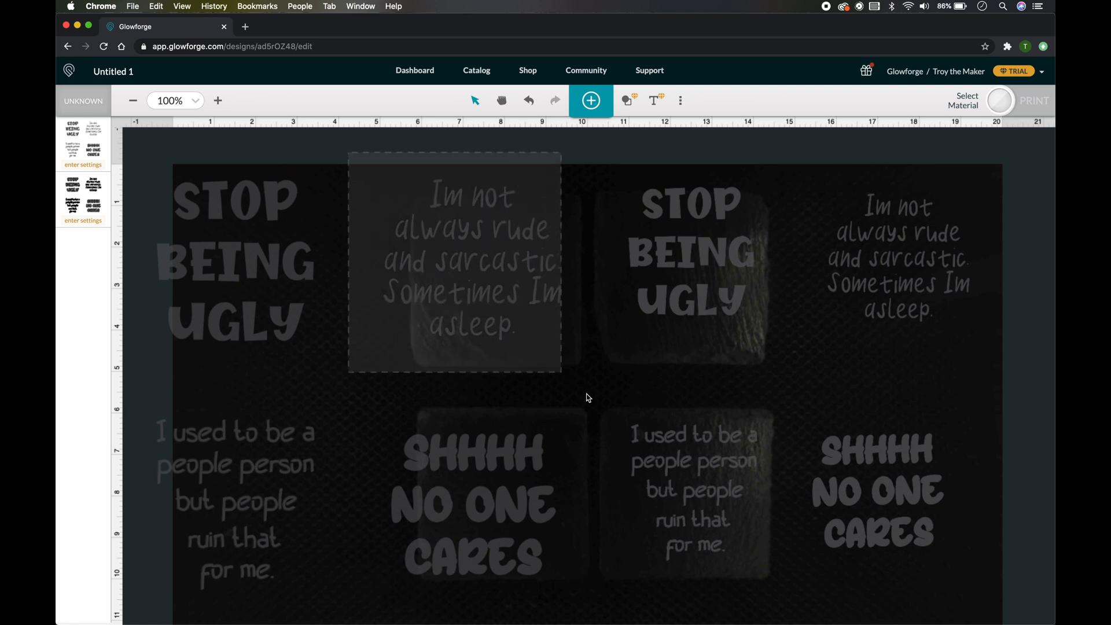
left_click(237, 263)
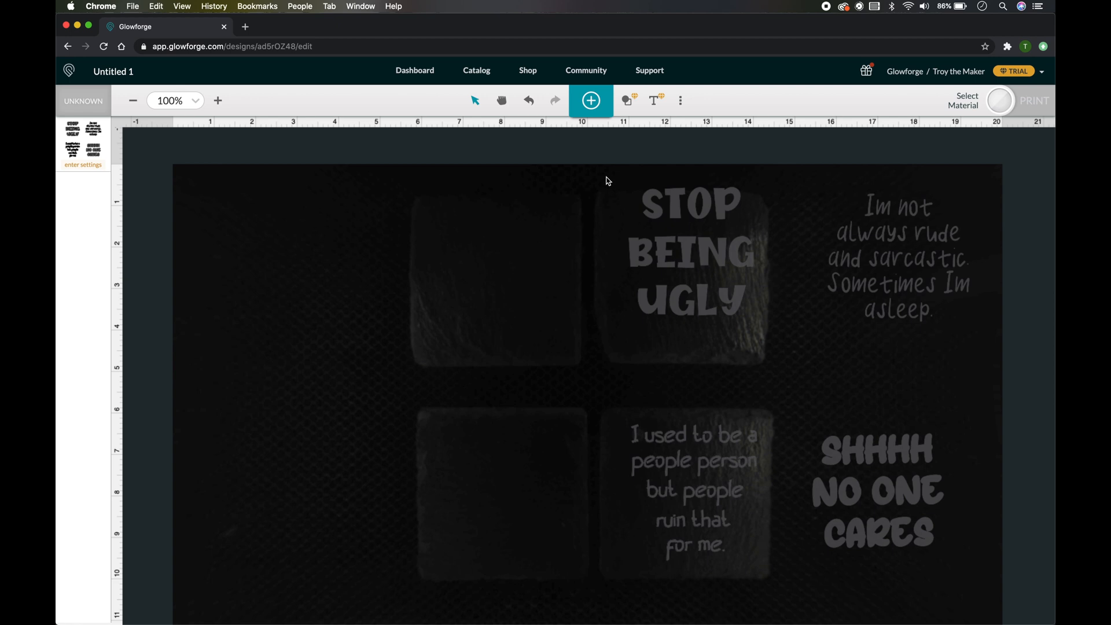
- Centre the 'SHHHH NO ONE CARES' quote on the bottom-right coaster
left_click(689, 265)
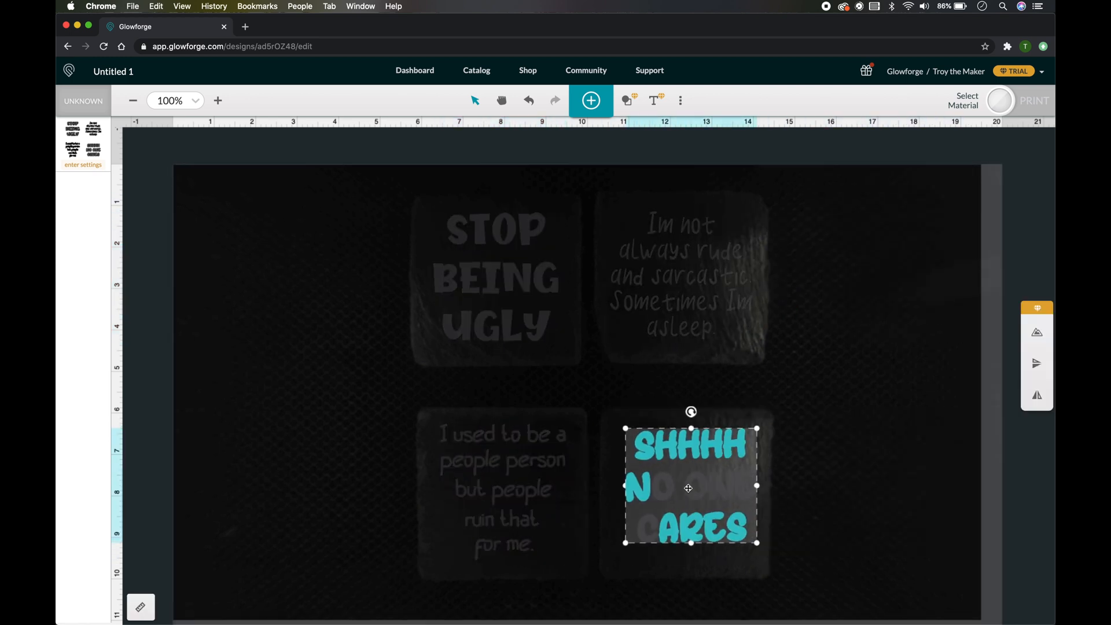
left_click_drag(688, 487, 704, 501)
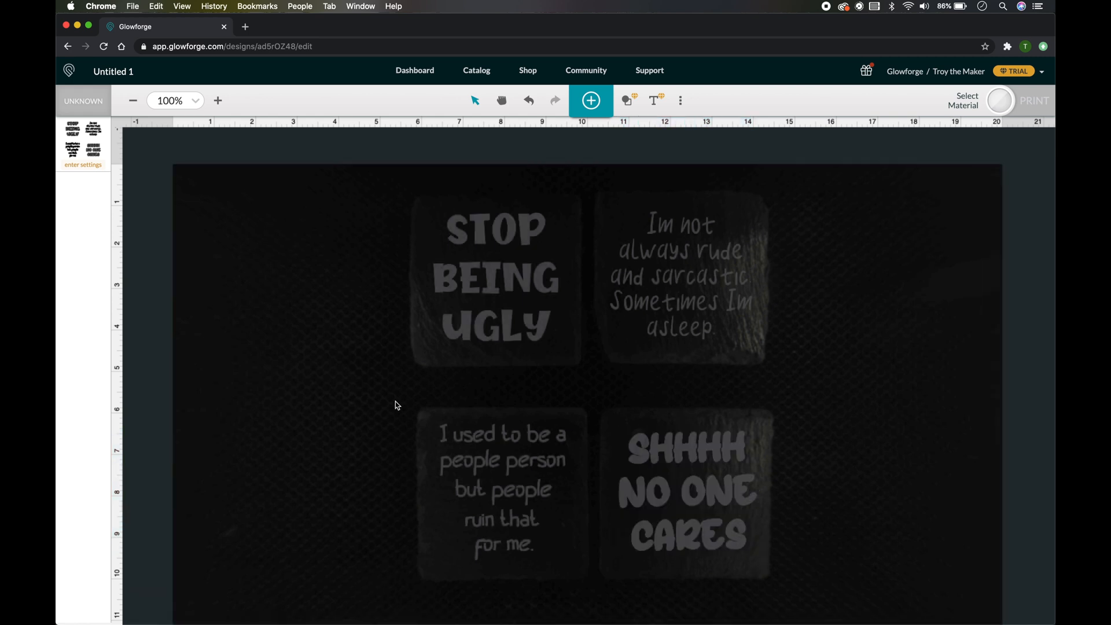
mouse_move(559, 397)
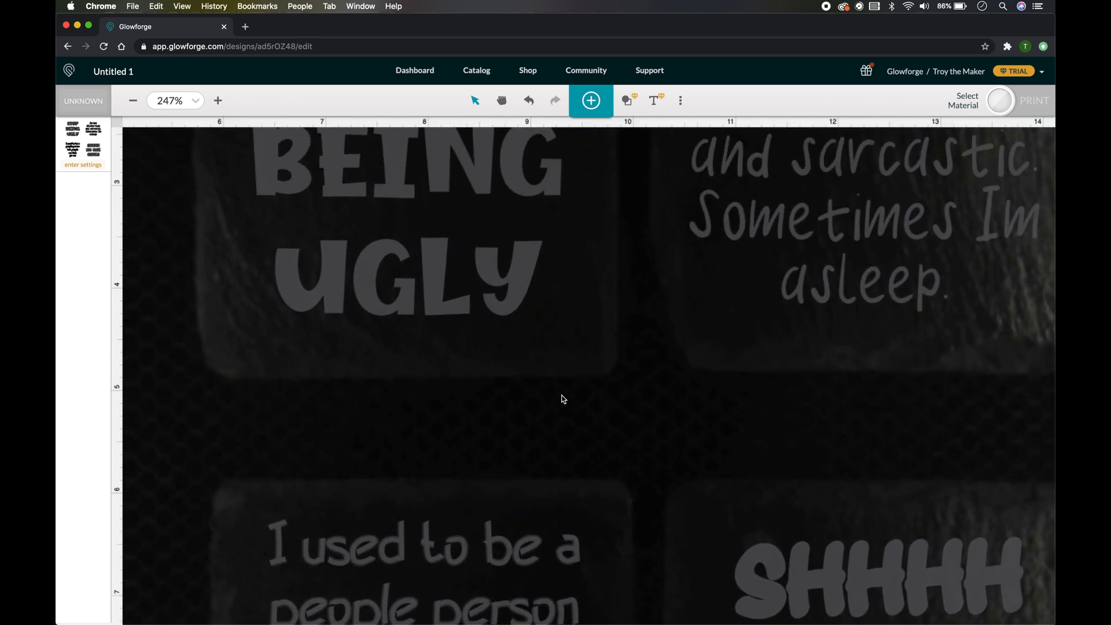
scroll("down", 3)
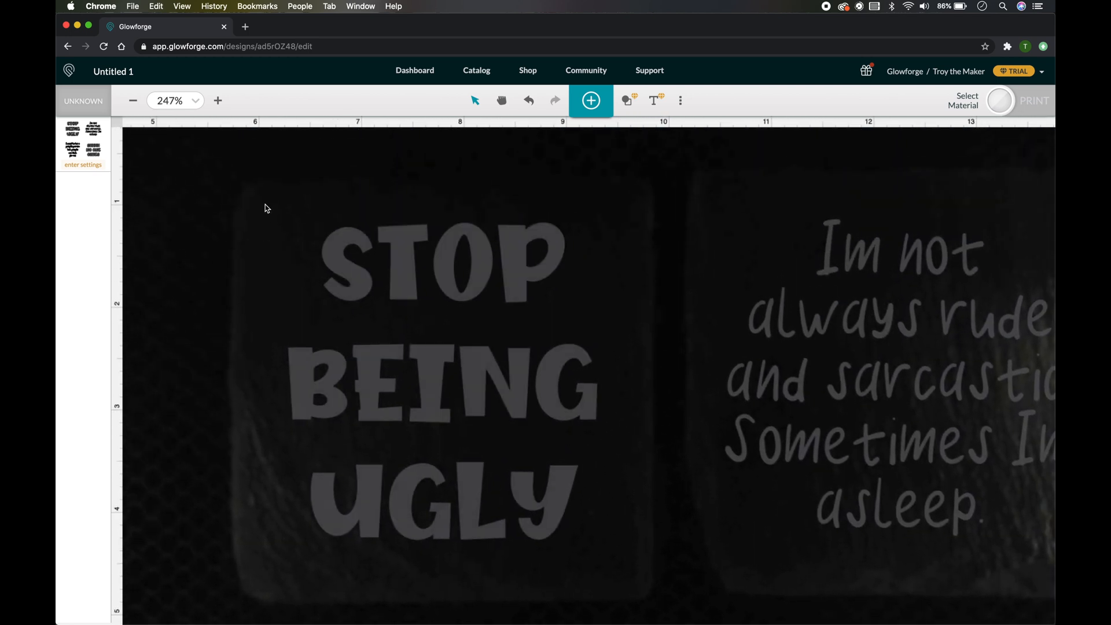
left_click(439, 379)
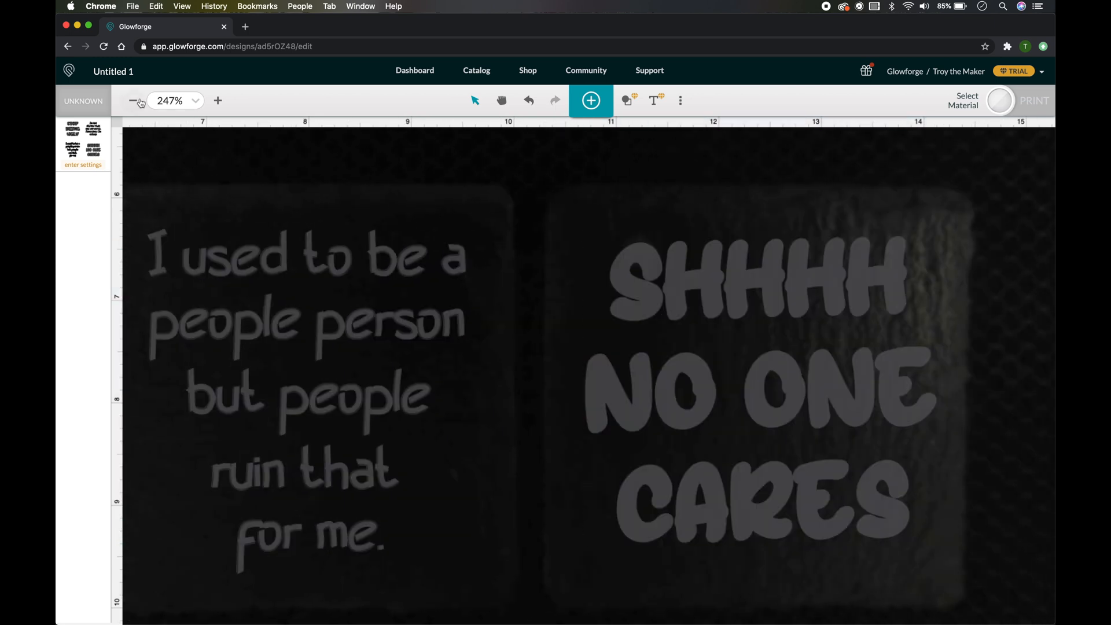
left_click(133, 101)
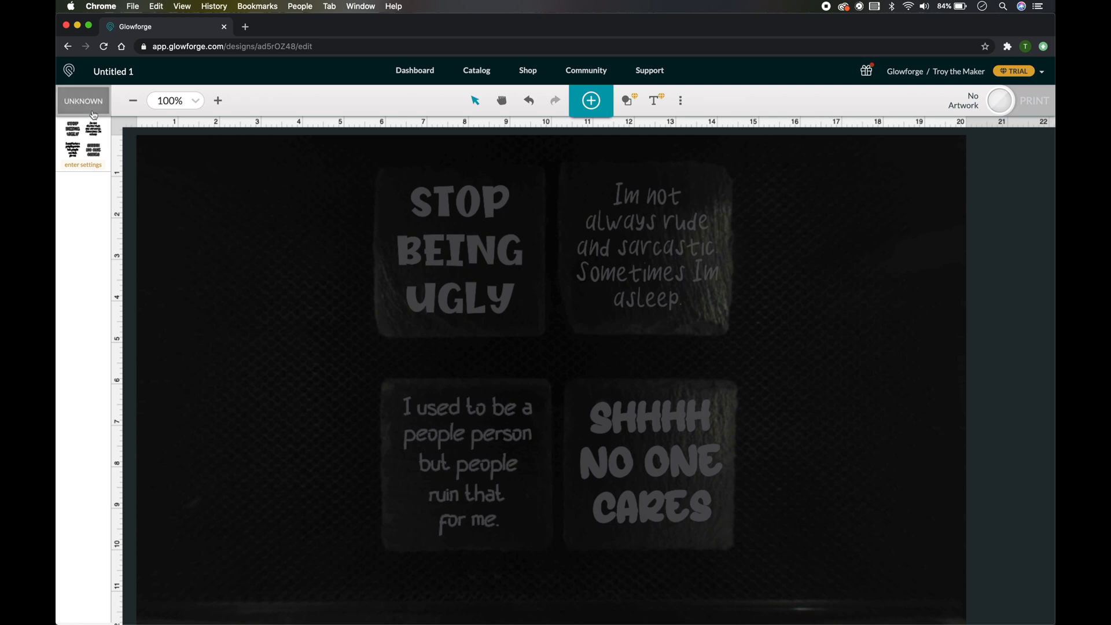
- Use an uncertified material with a thickness of 0.34 in
left_click(83, 100)
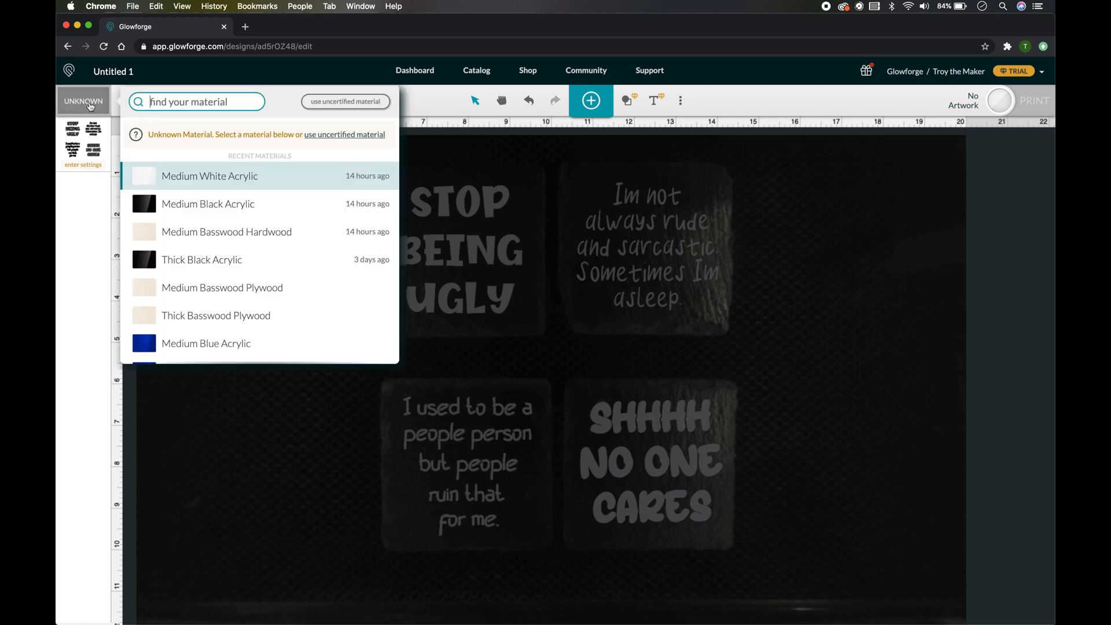
left_click(345, 101)
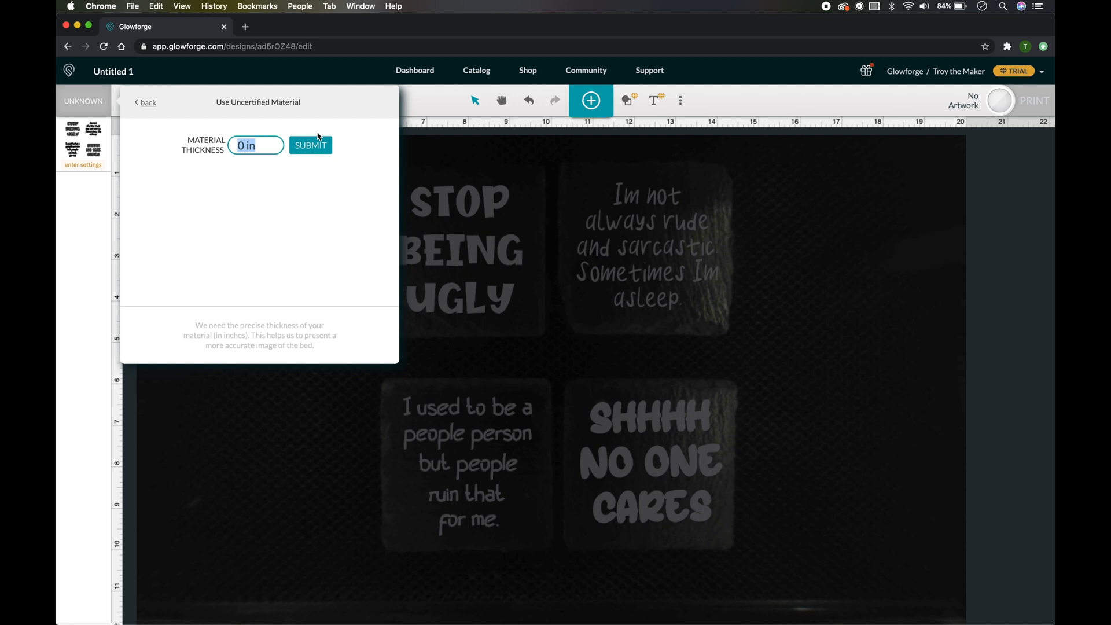
left_click(232, 145)
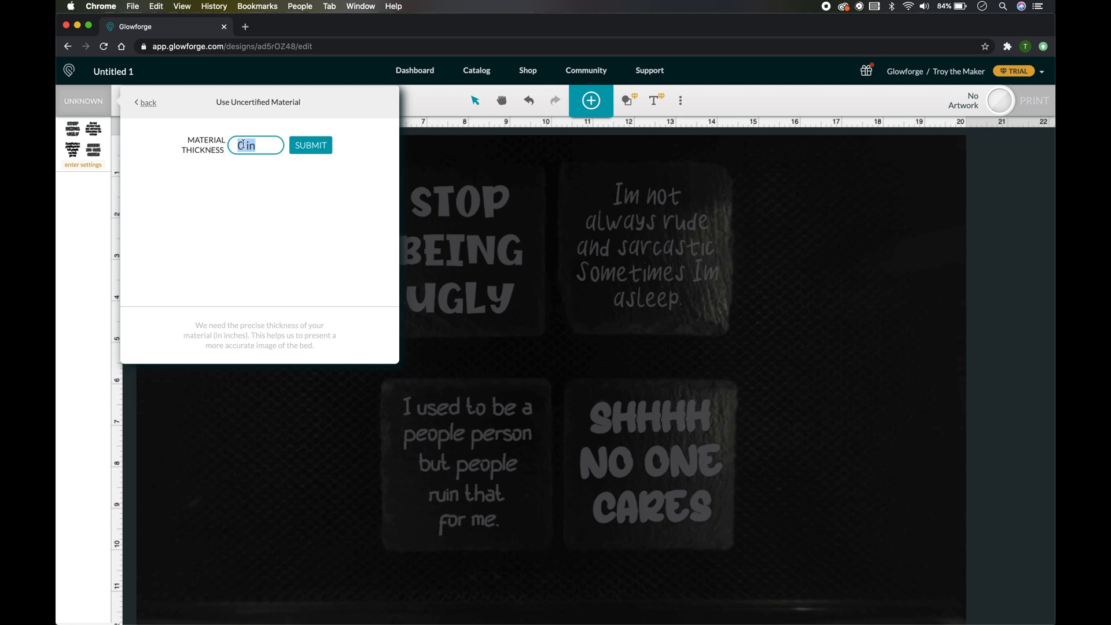
type(".34")
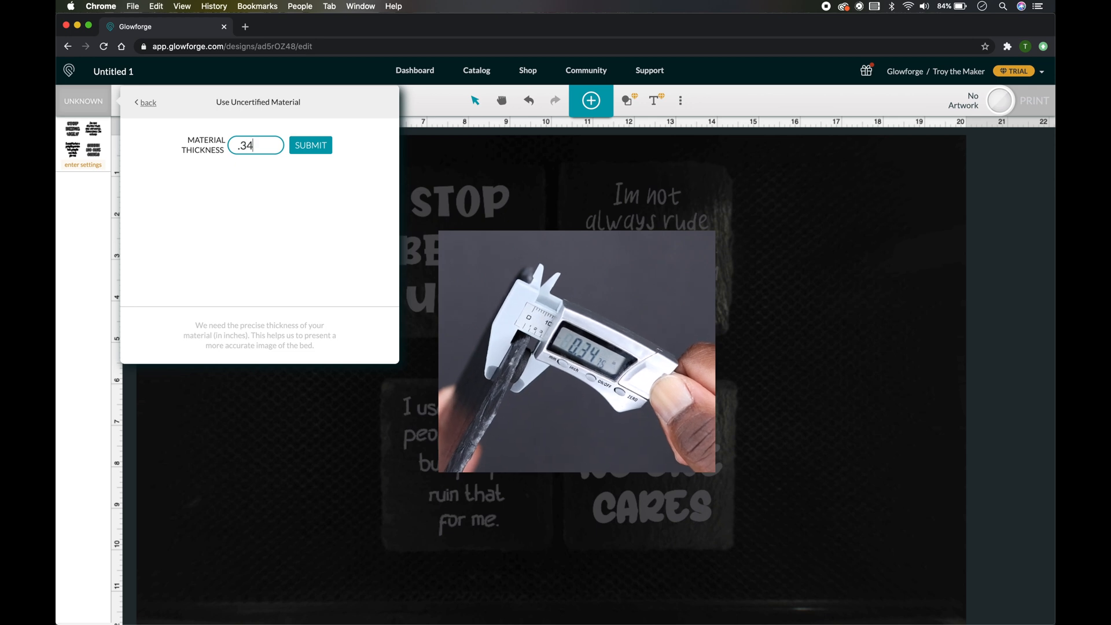
left_click(310, 145)
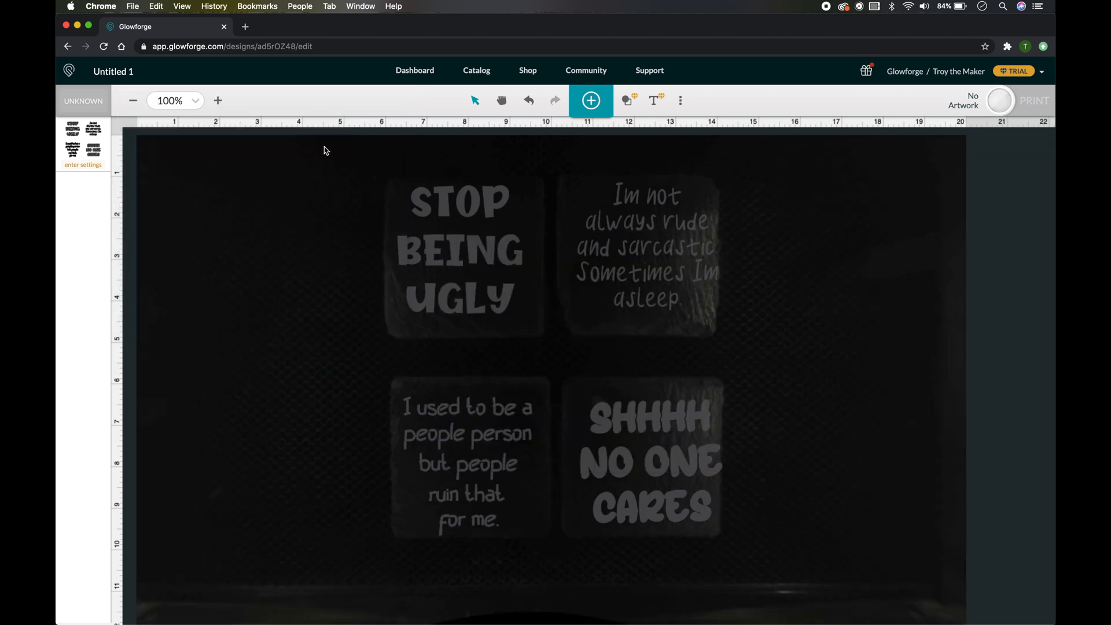
- Set manual engrave to speed 900, power 50, 270 lines per inch, and start printing
left_click(83, 164)
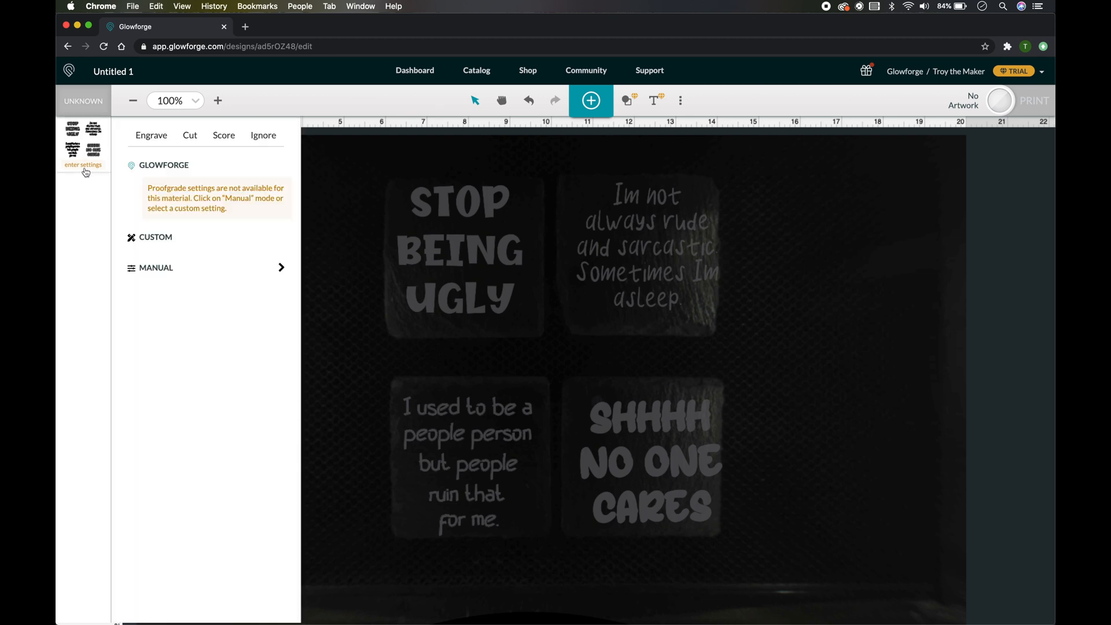
left_click(151, 135)
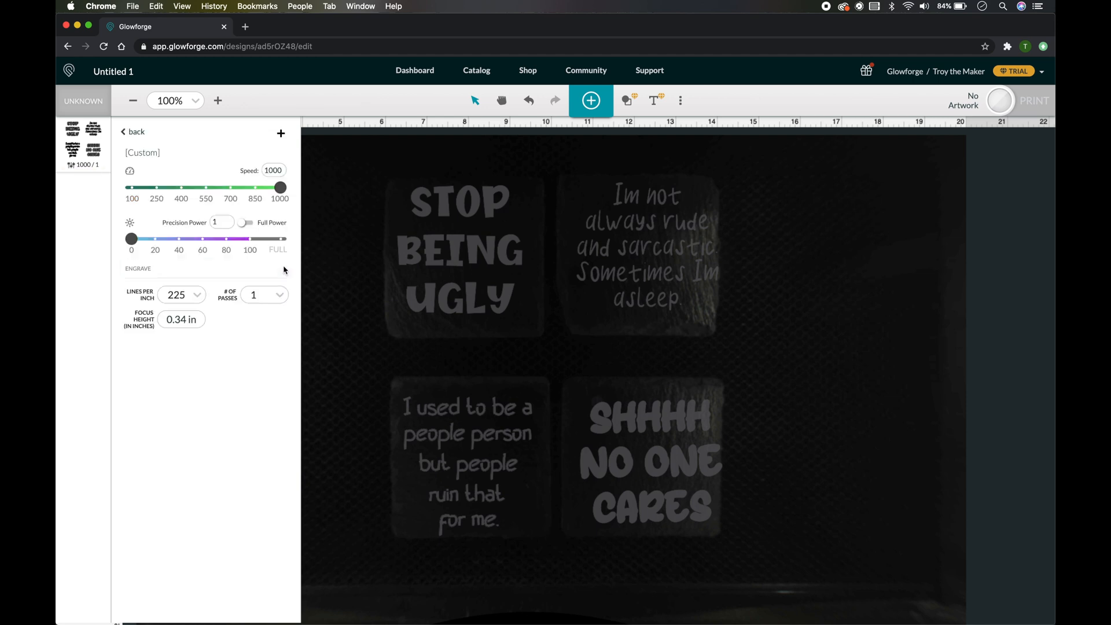
left_click(273, 170)
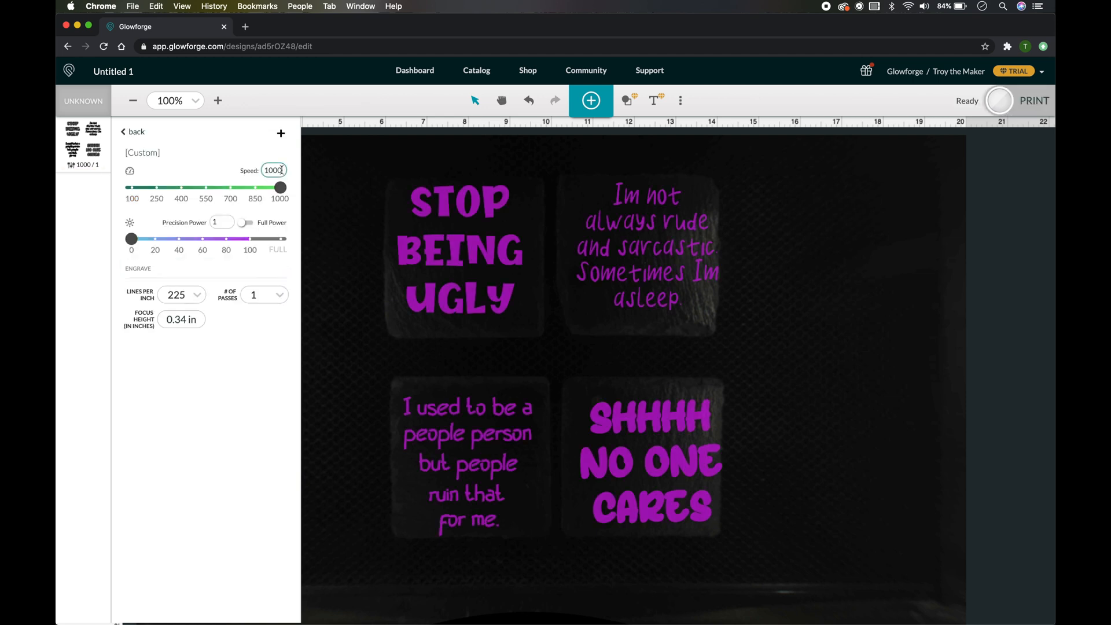
left_click_drag(282, 187, 132, 188)
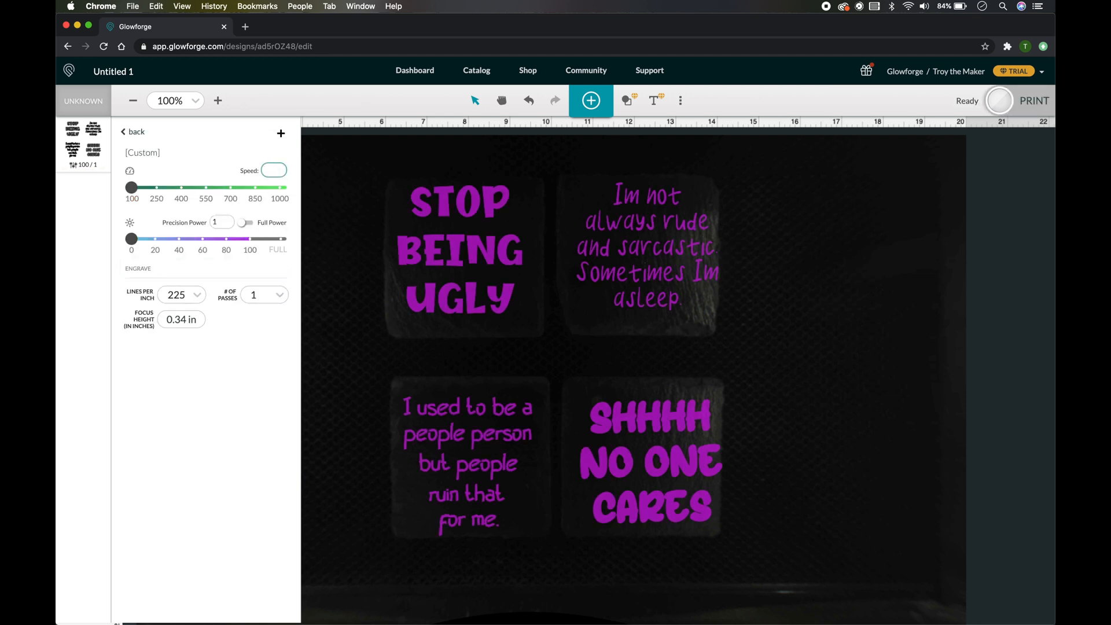
left_click_drag(131, 187, 264, 187)
type("50")
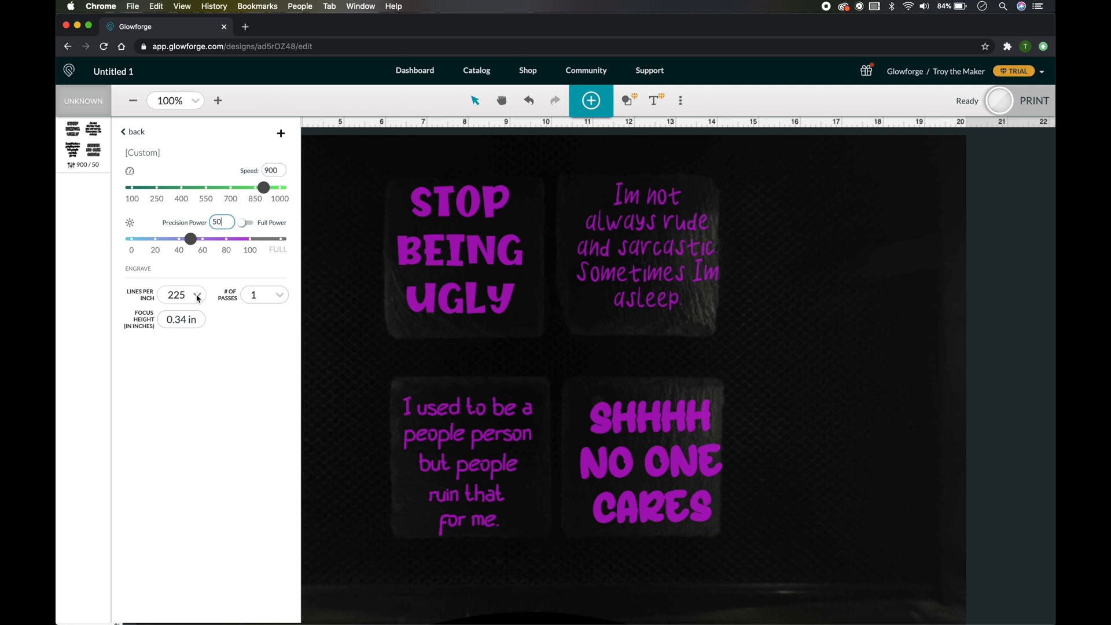
left_click(196, 295)
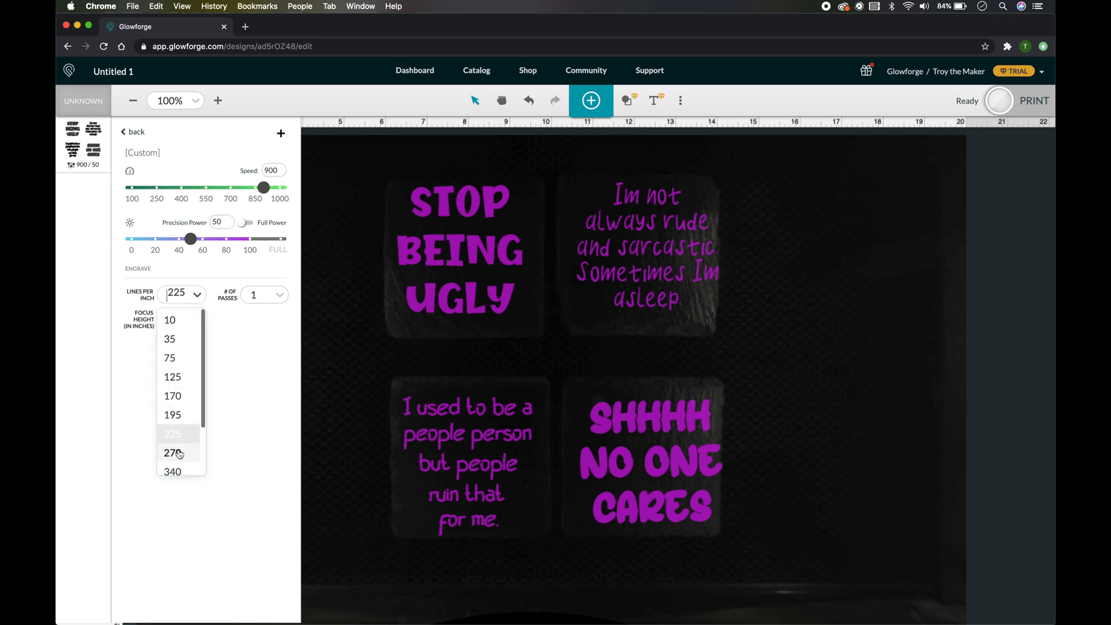
left_click(172, 452)
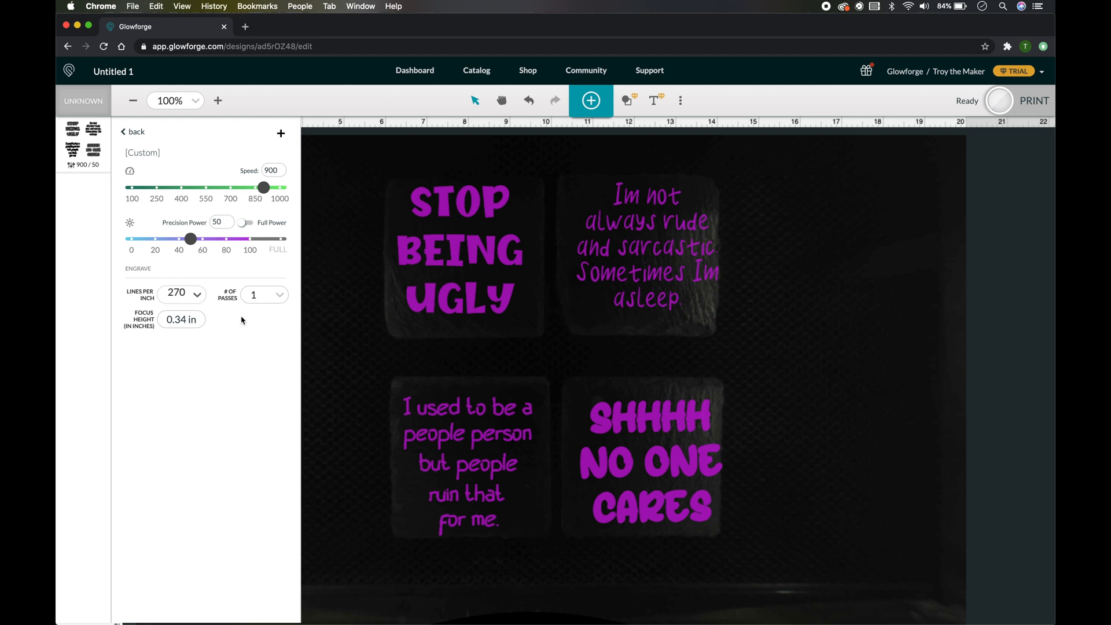
left_click(133, 132)
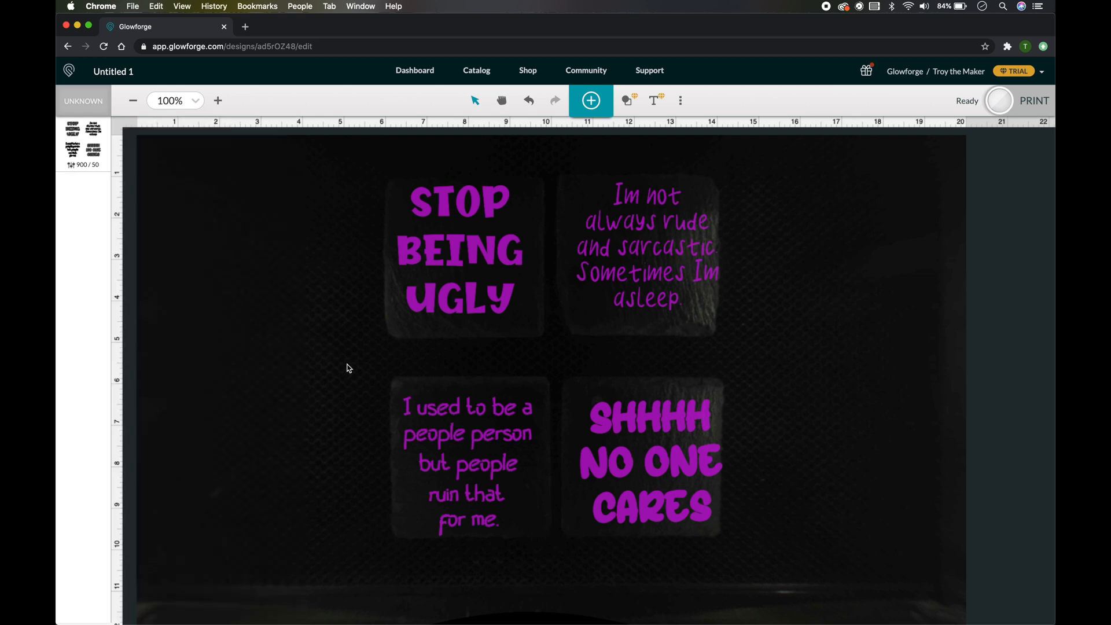
left_click(1034, 100)
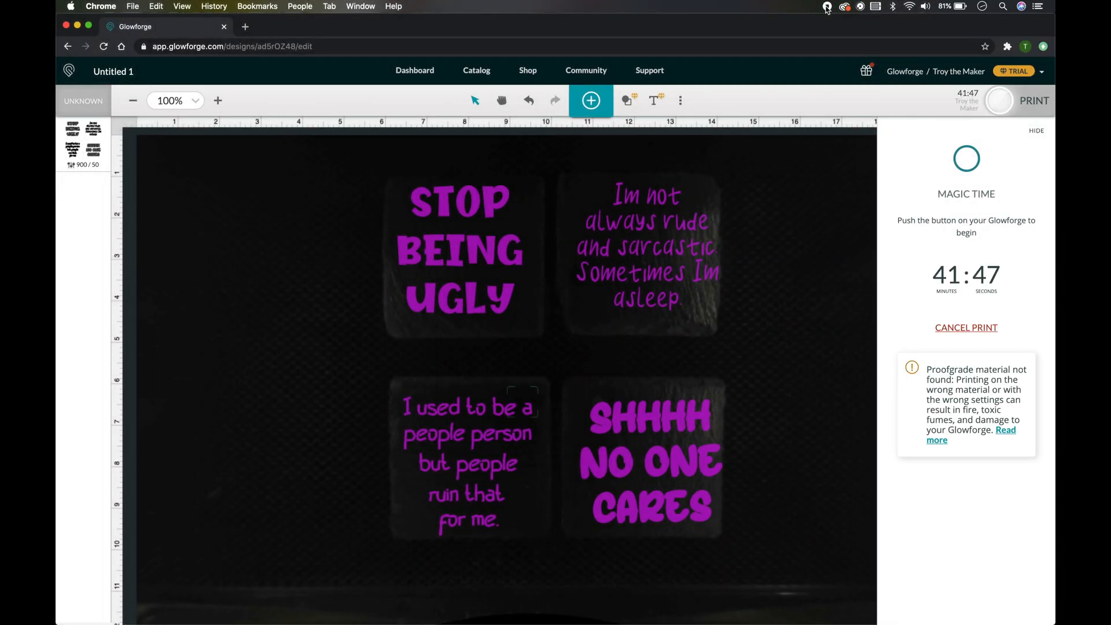